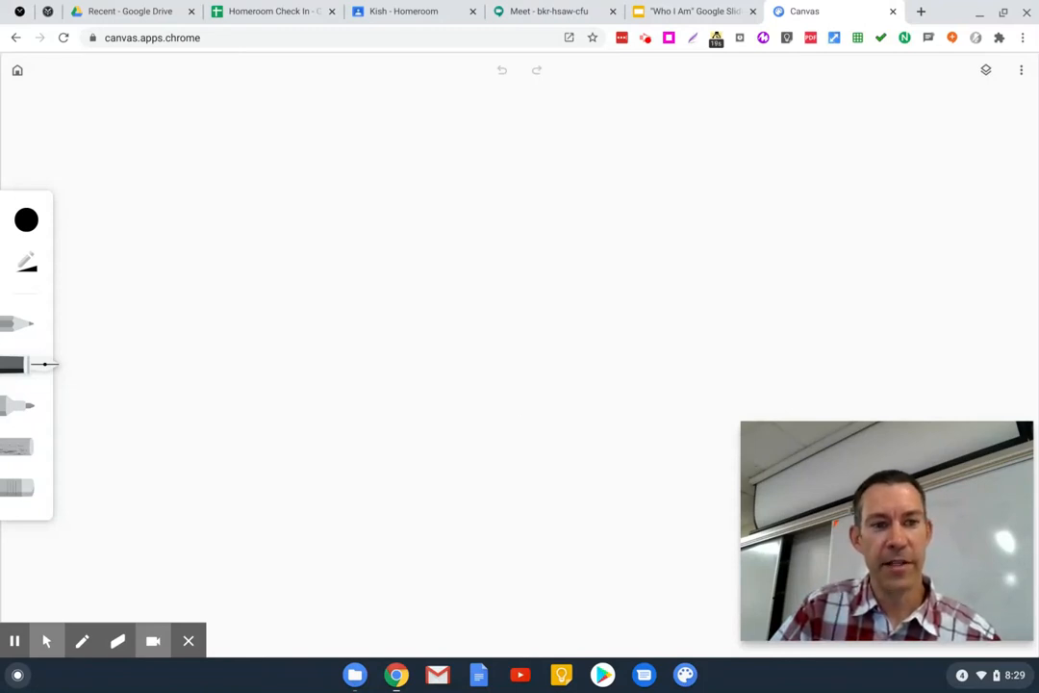
Draw two offset squares in Chrome Canvas and join their matching corners with diagonal lines.
drag(394, 248, 400, 412)
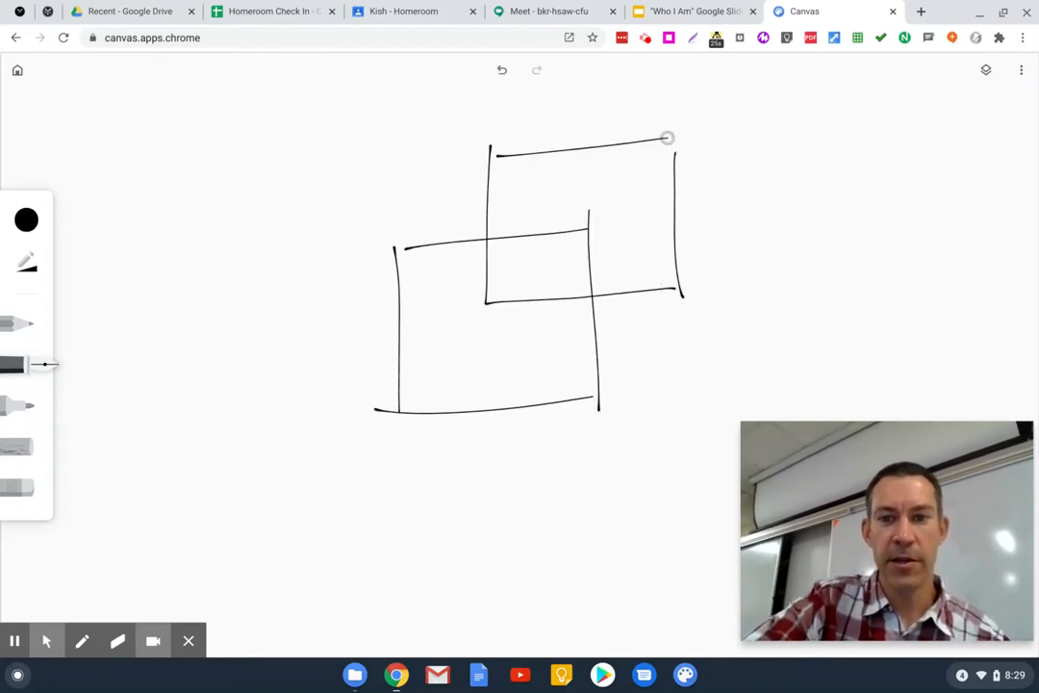
drag(667, 138, 422, 262)
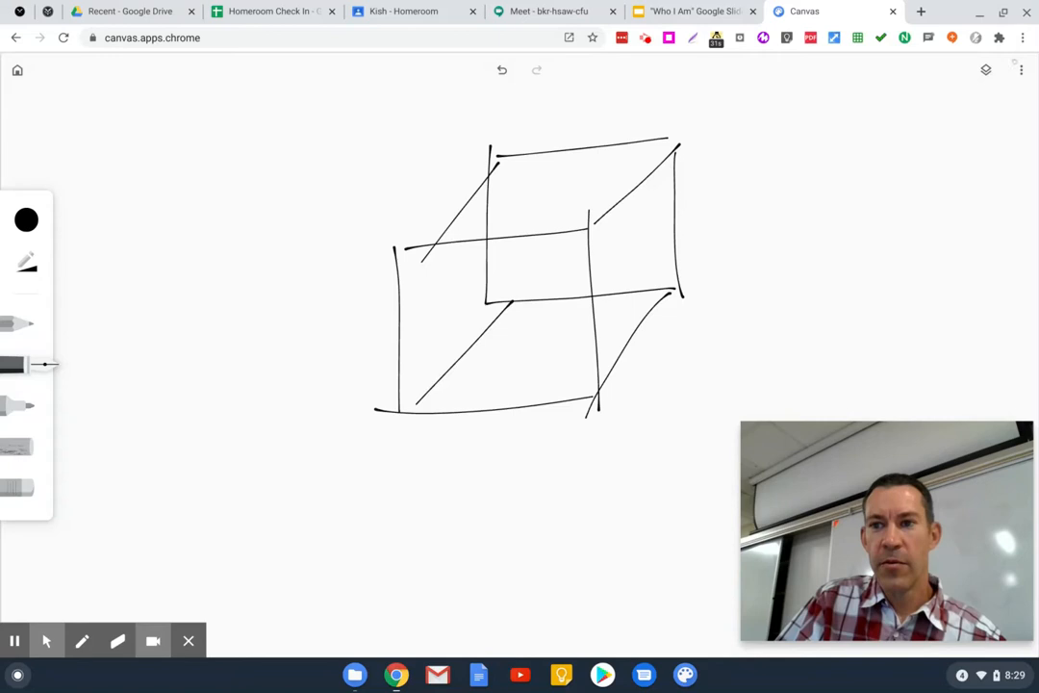
Save the cube sketch as a PNG image and switch to the 'Who I Am' presentation.
click(1021, 69)
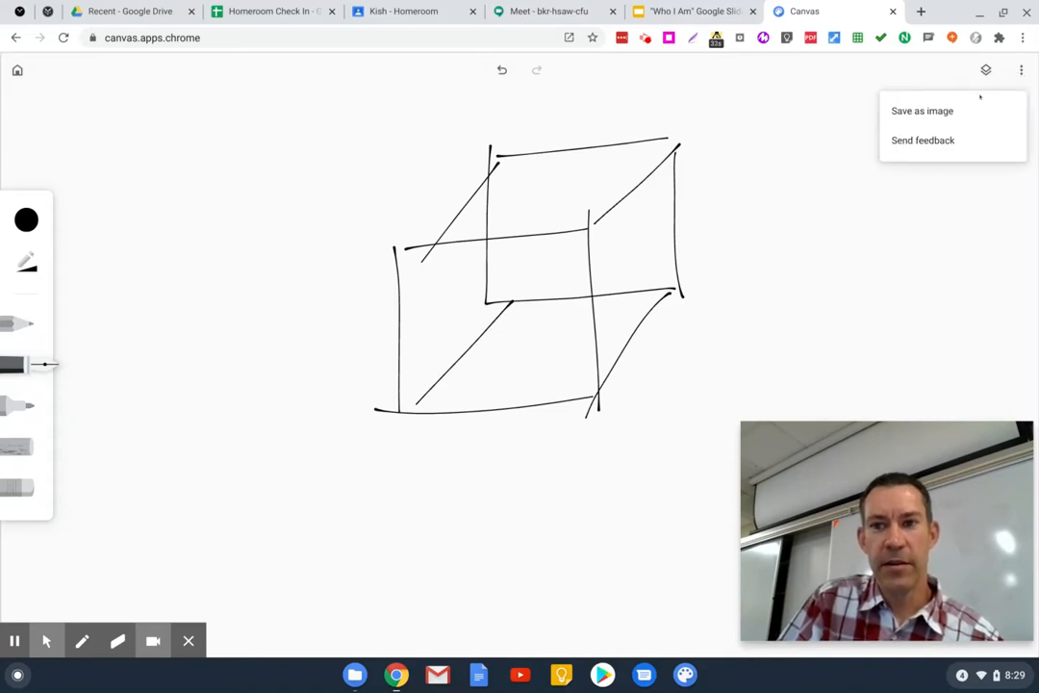
click(921, 110)
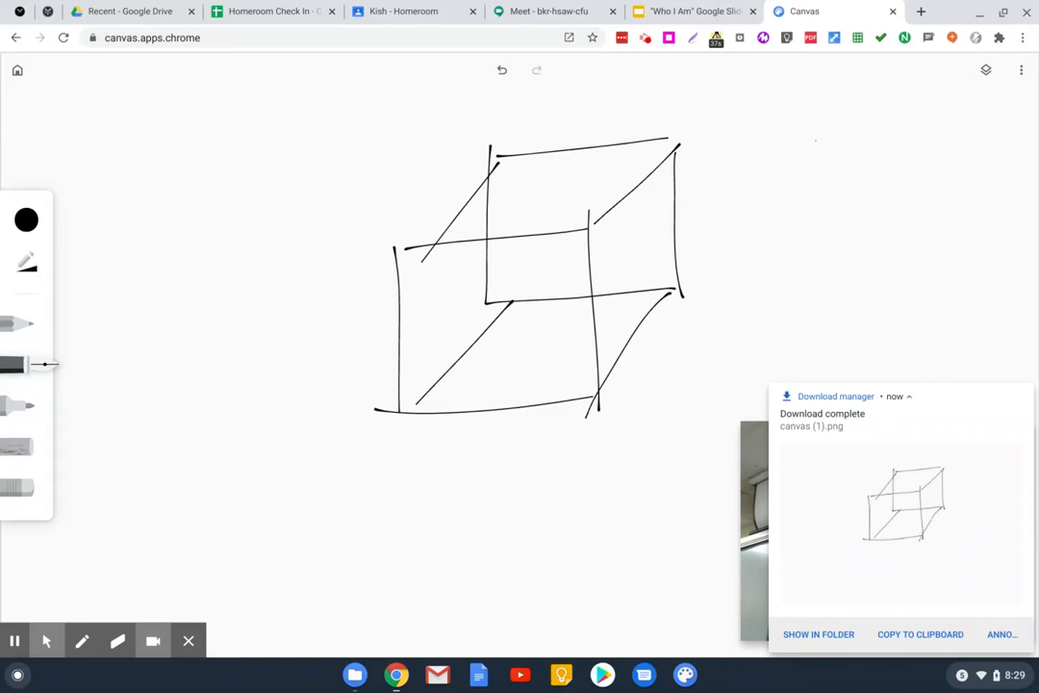
click(693, 11)
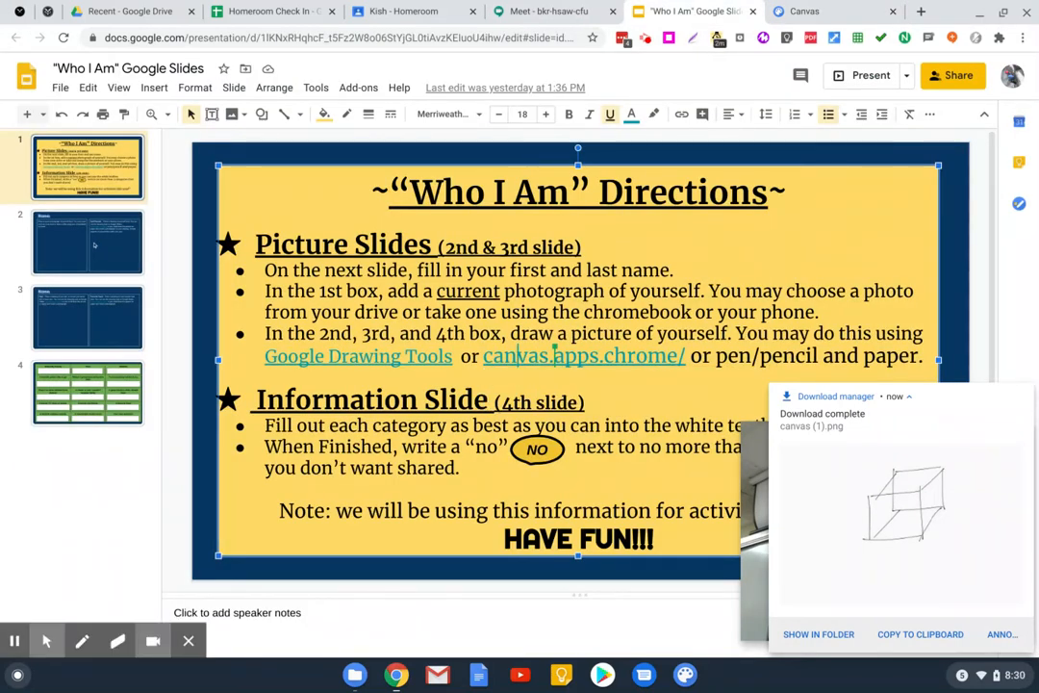
On slide 2, start uploading an image from the computer.
click(88, 242)
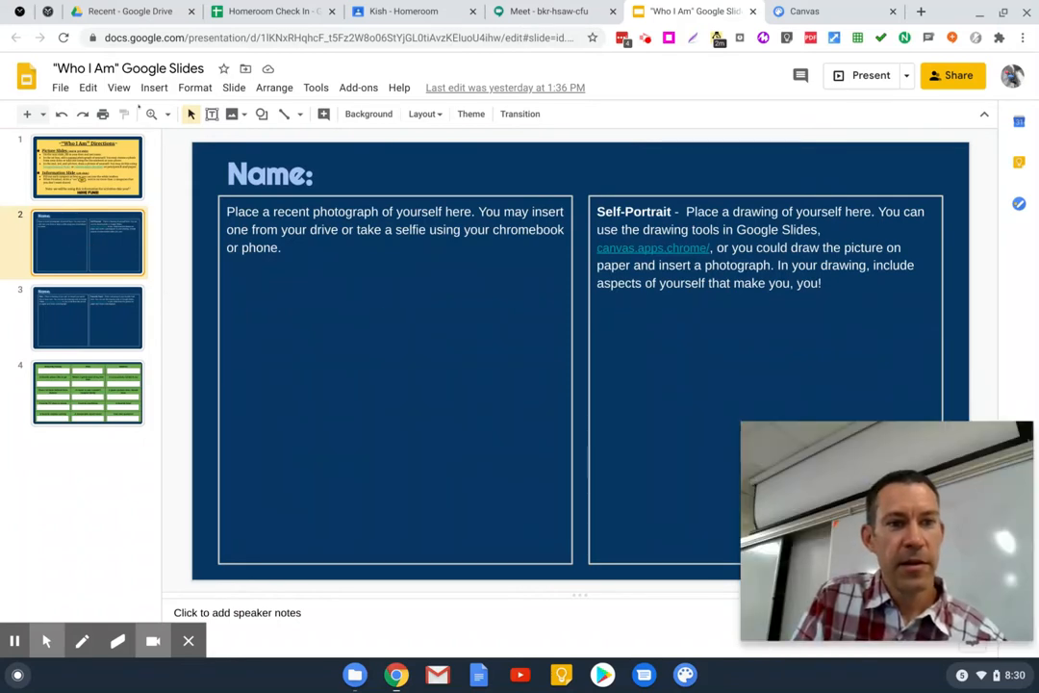
click(154, 88)
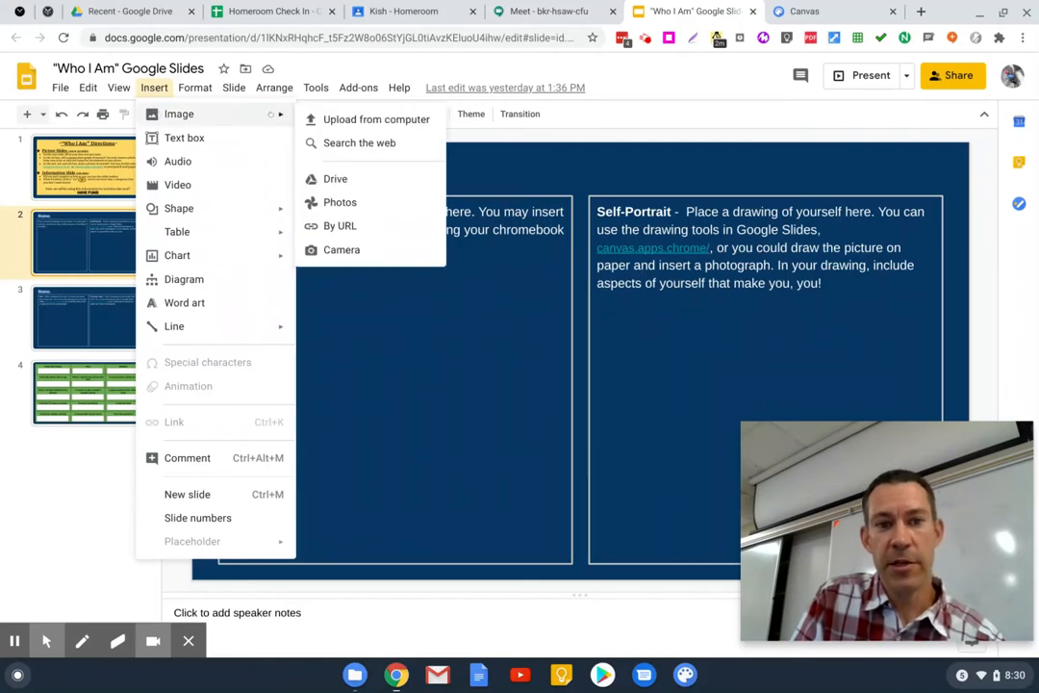
click(375, 119)
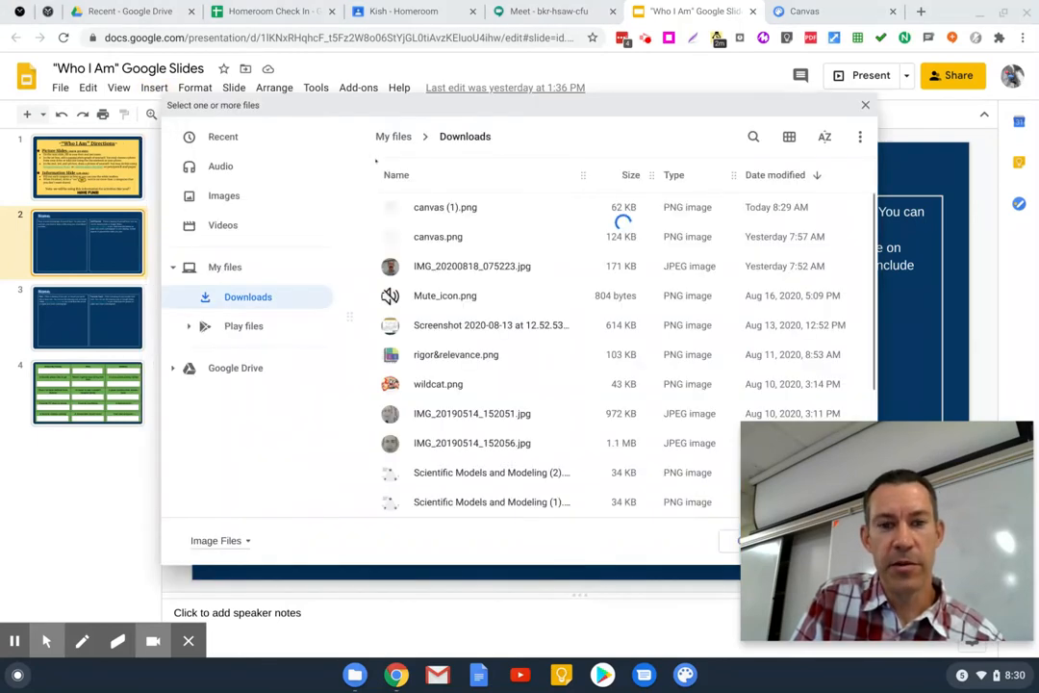
Insert canvas (1).png onto slide 2 and crop the top of the image.
click(446, 207)
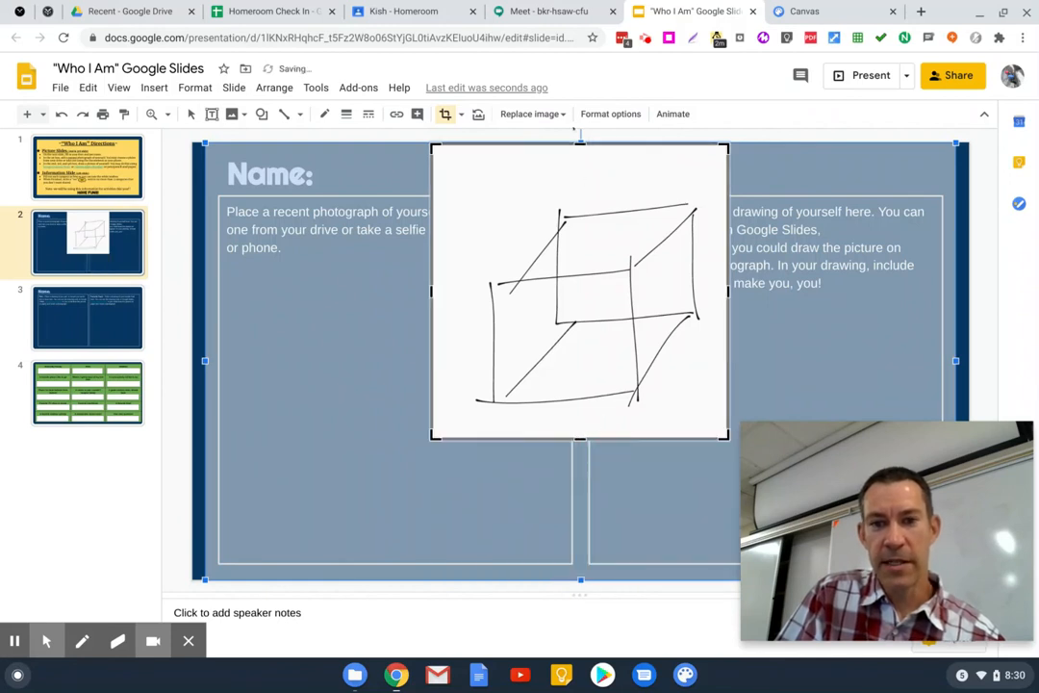
click(580, 172)
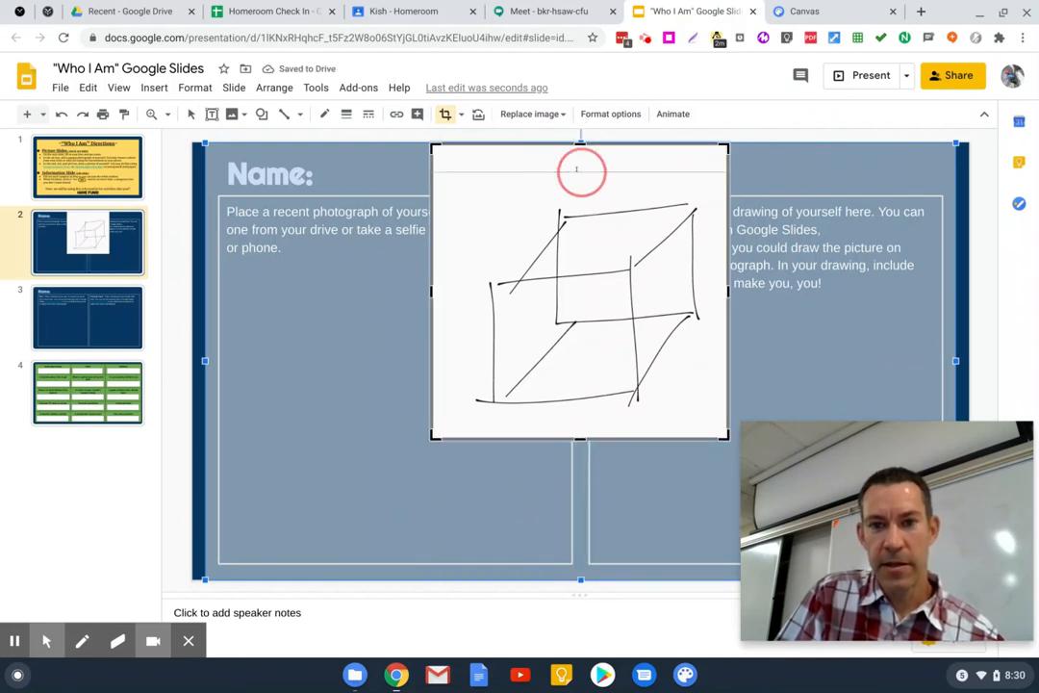